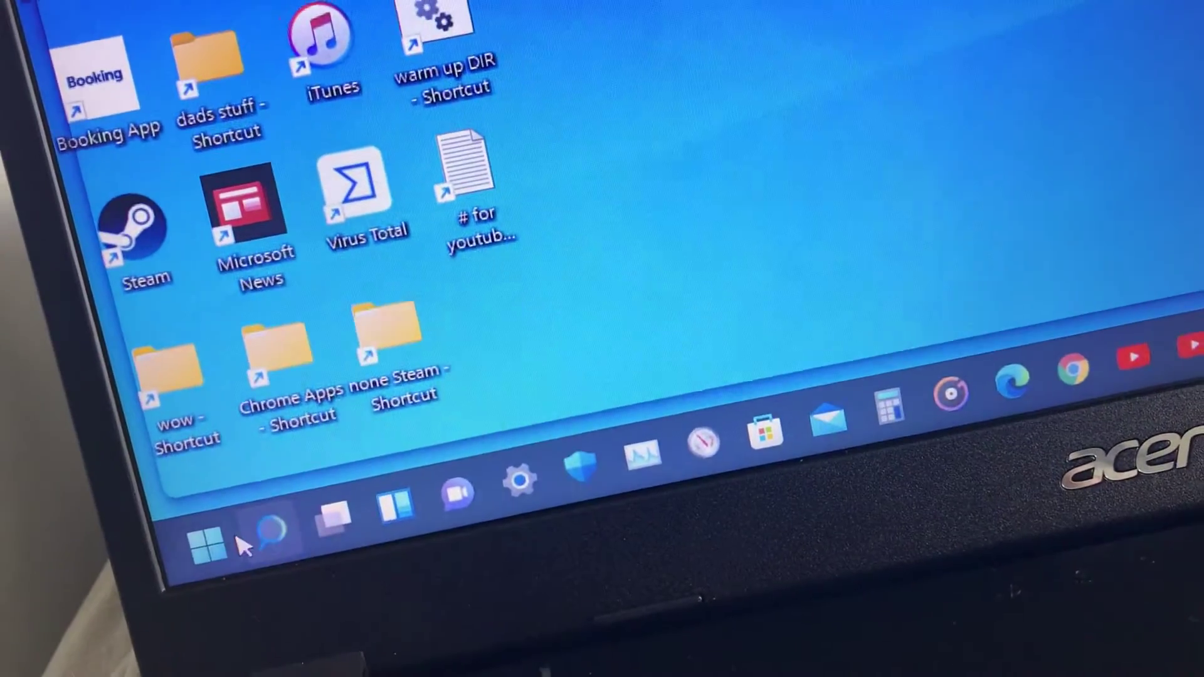
# Open the Start menu from the taskbar Start button to see recommended apps and files.
pyautogui.click(207, 541)
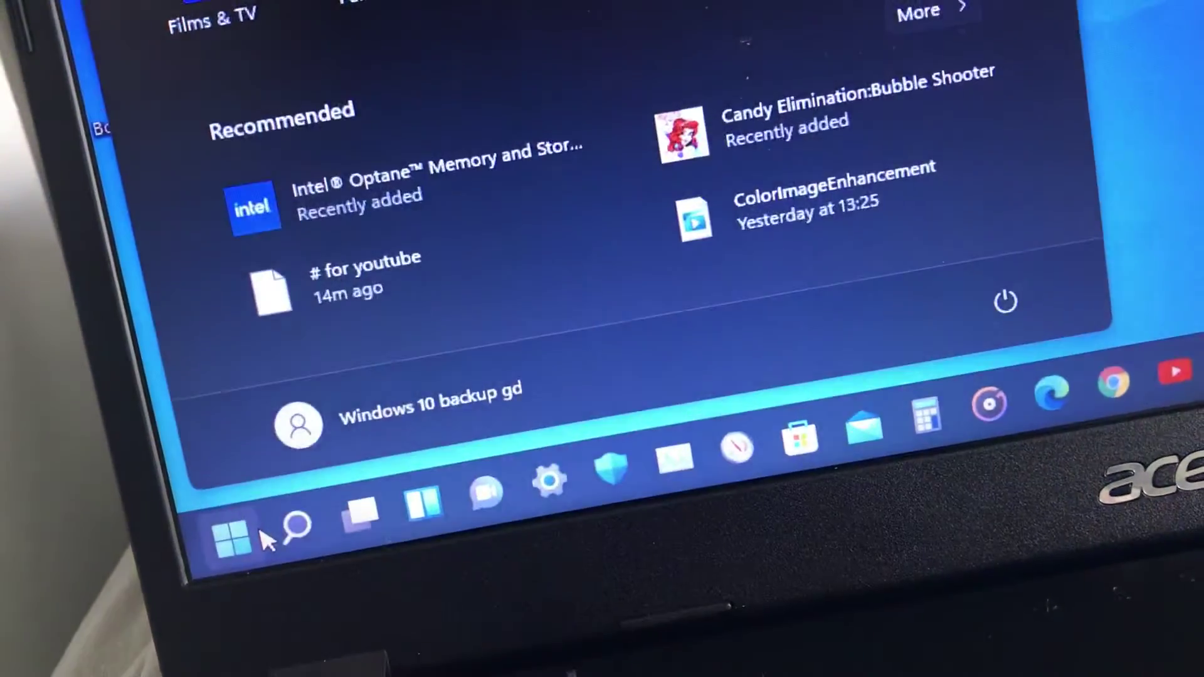